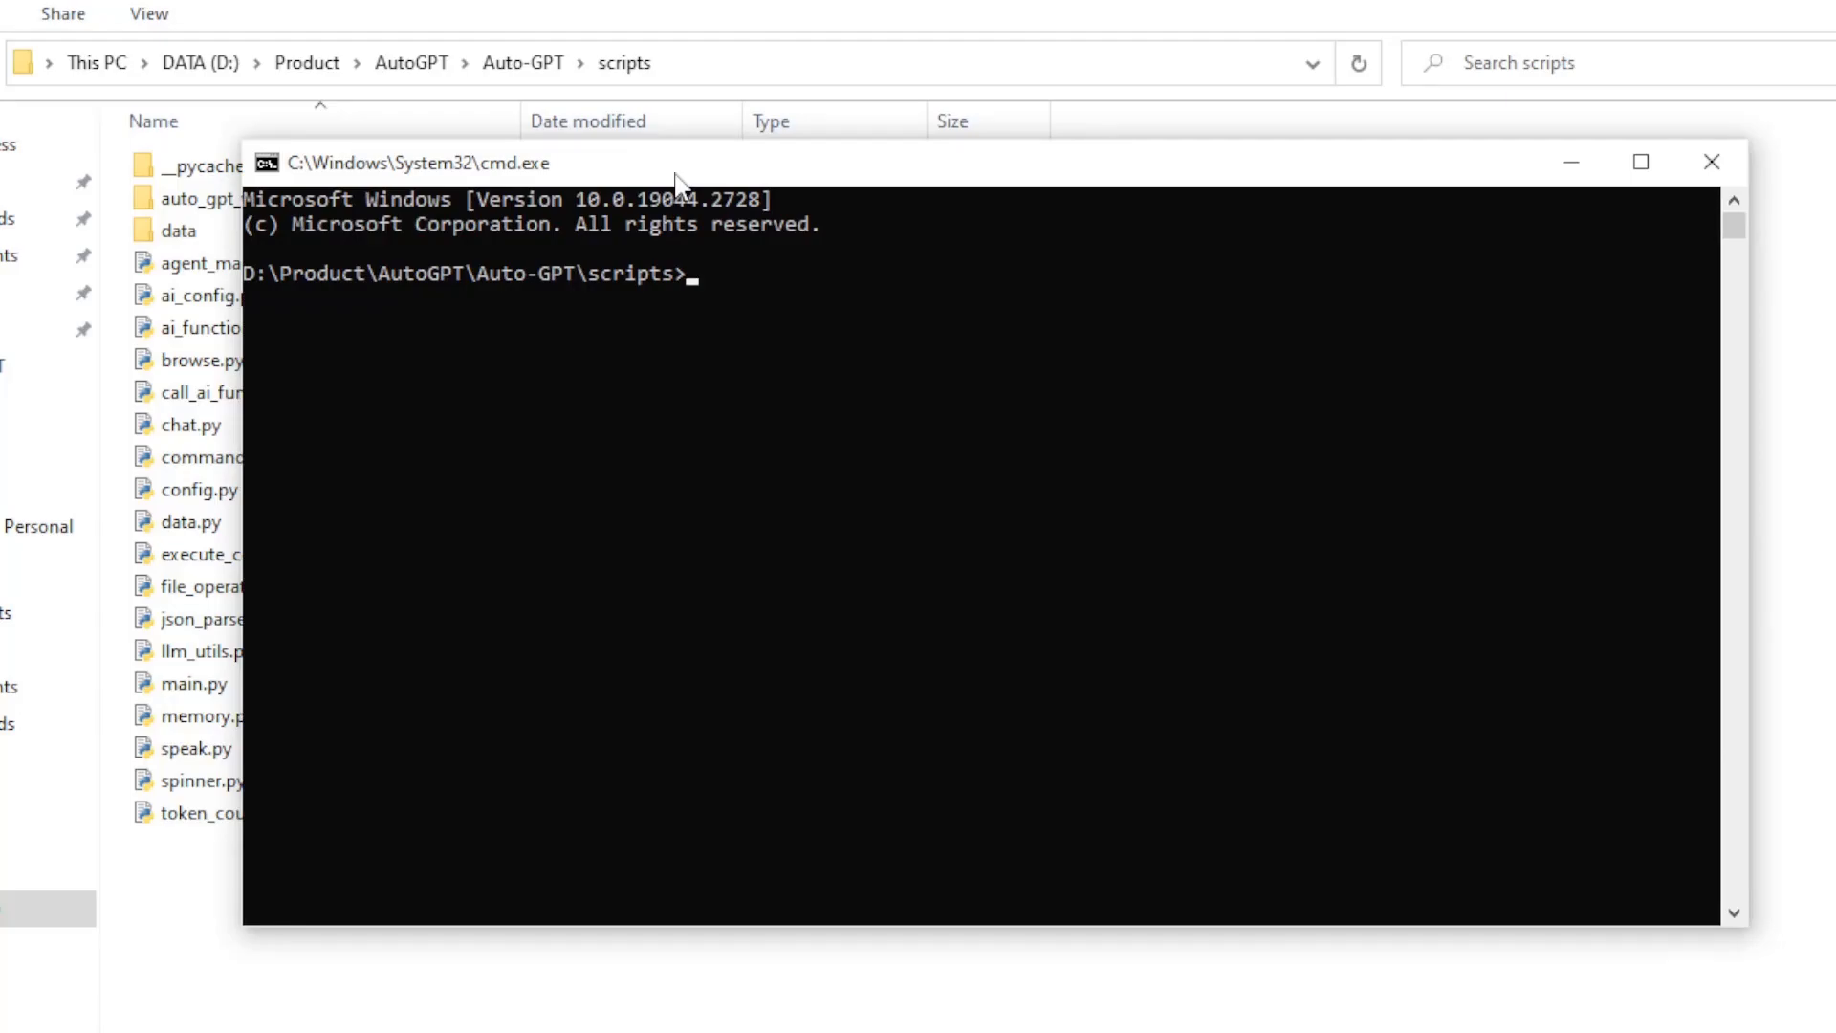
Step: Run python main.py with the previous Entrepreneur-GPT settings (y), hitting an API rate-limit error
type("python main.py")
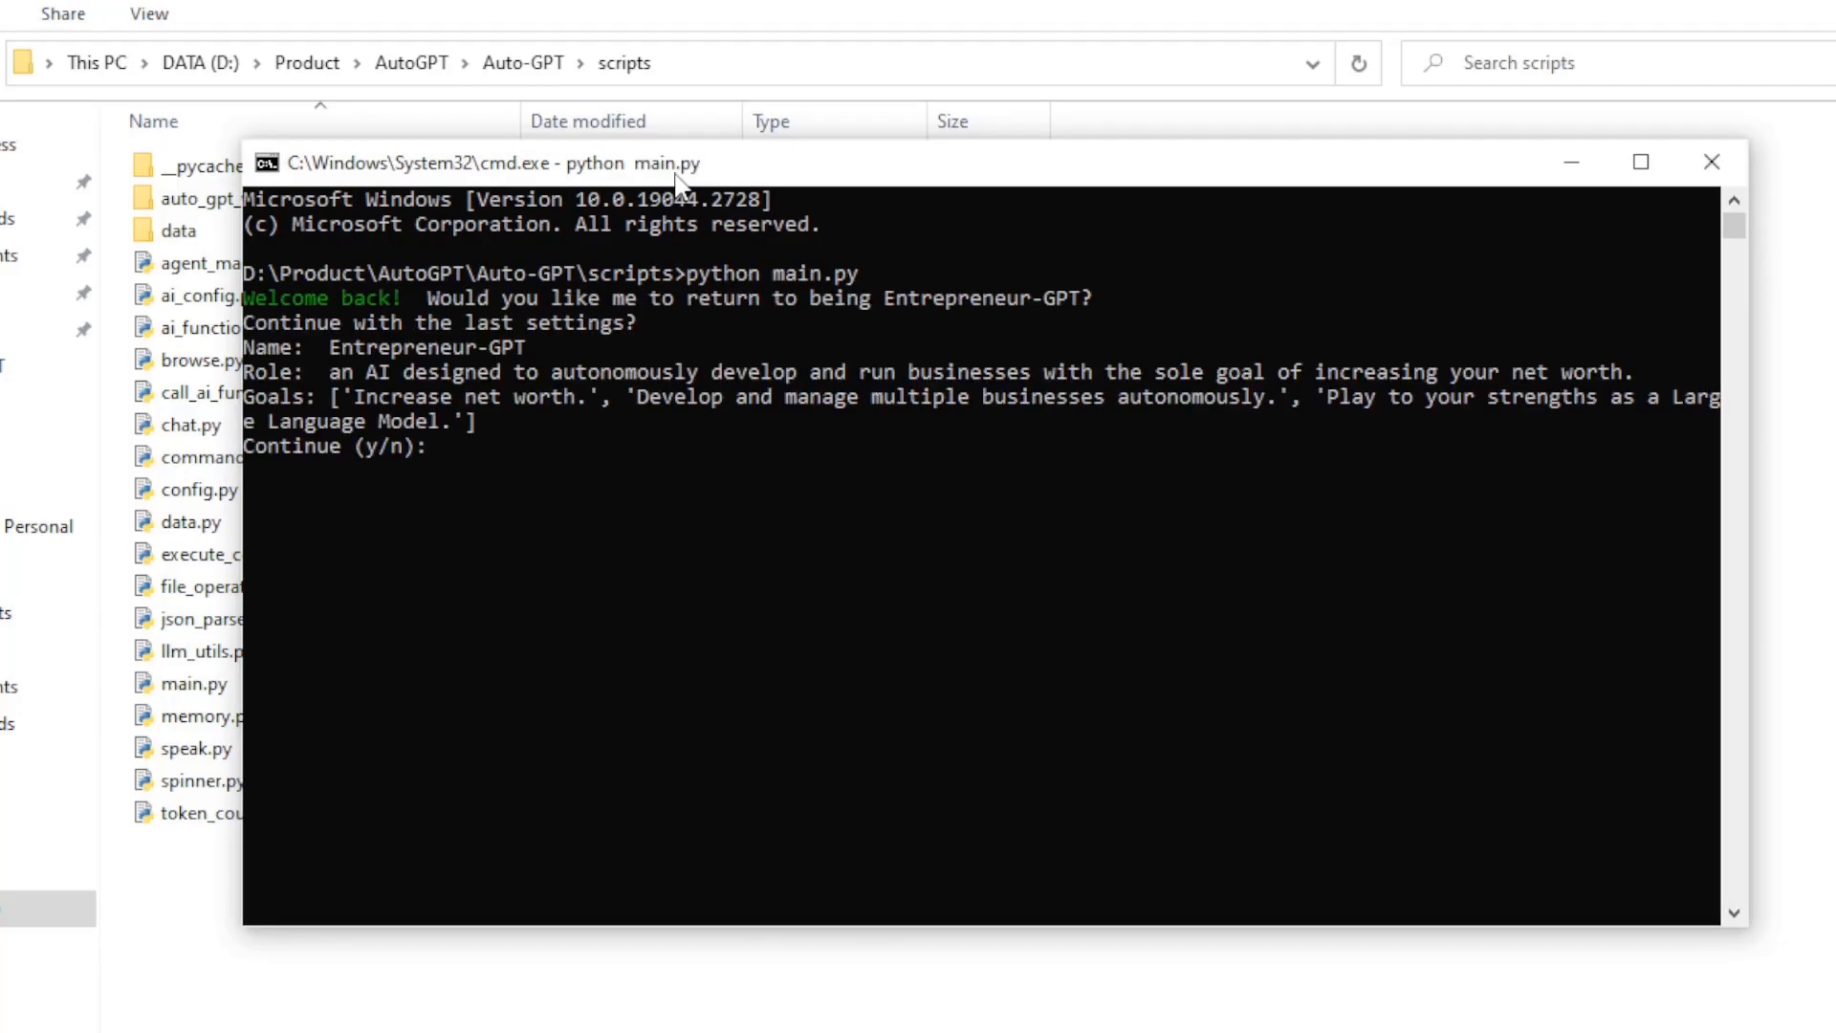
type("y")
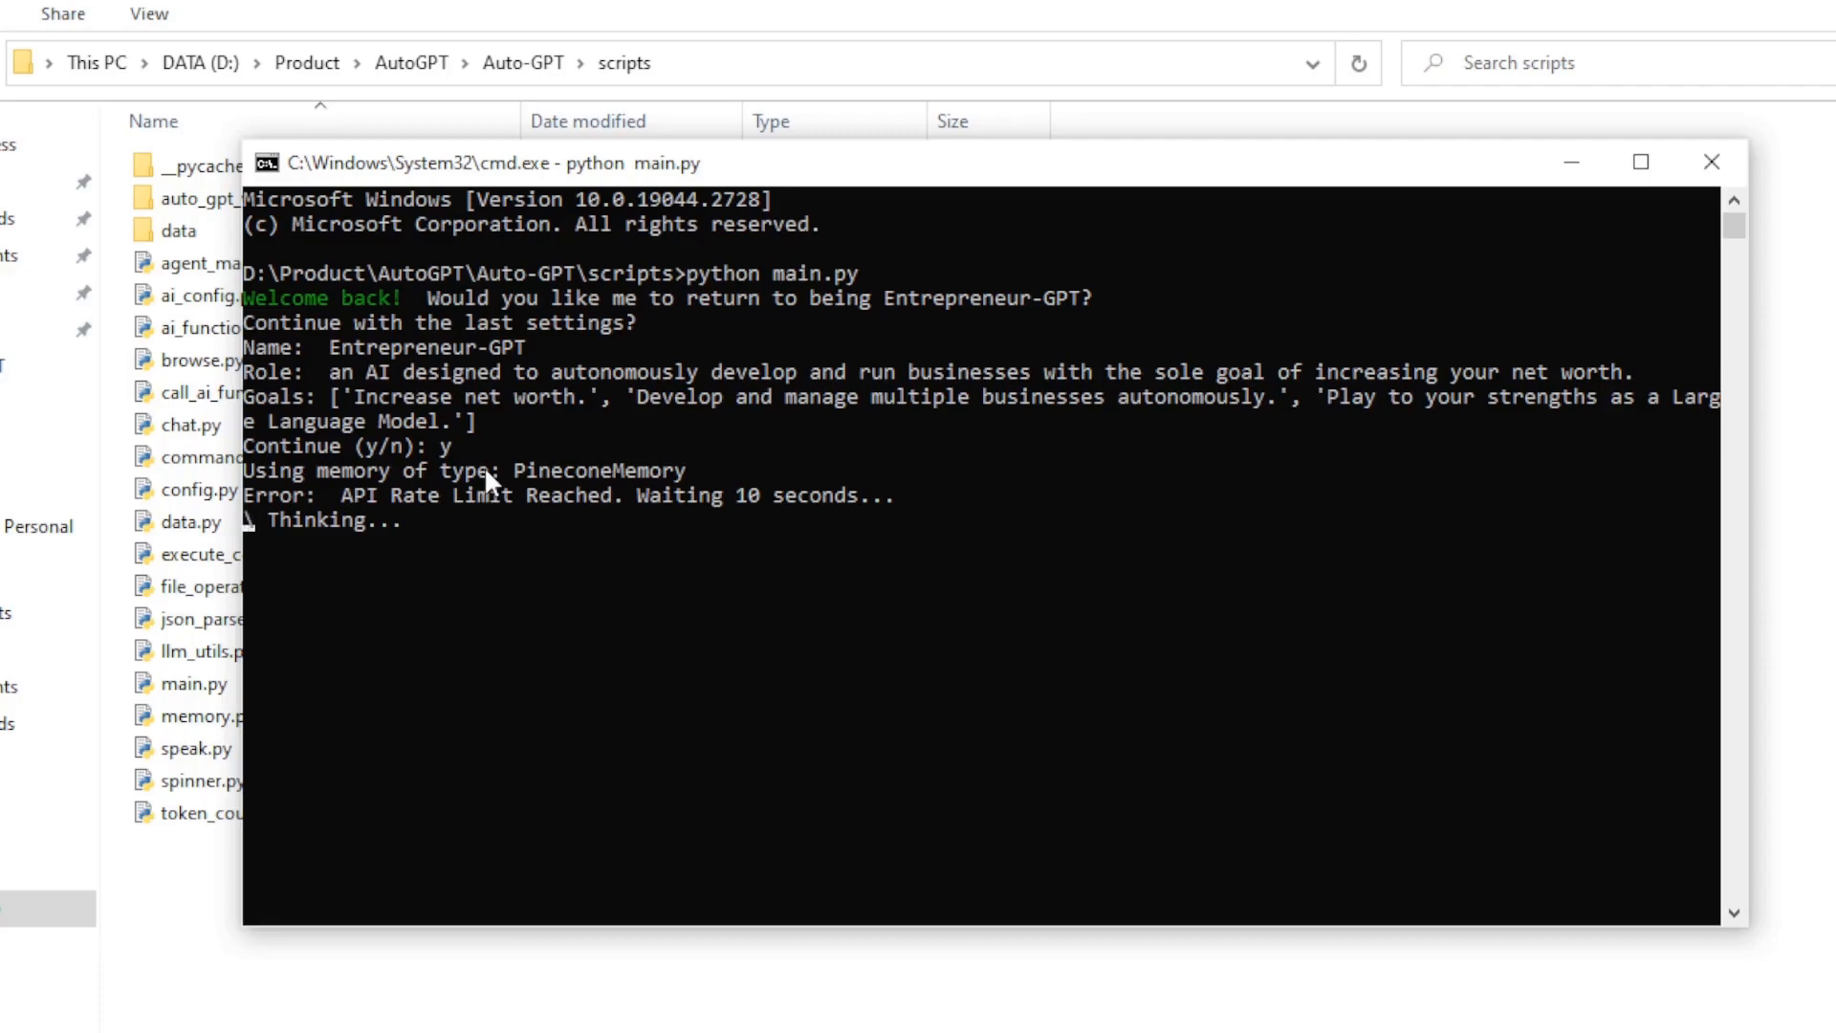
left_click(522, 63)
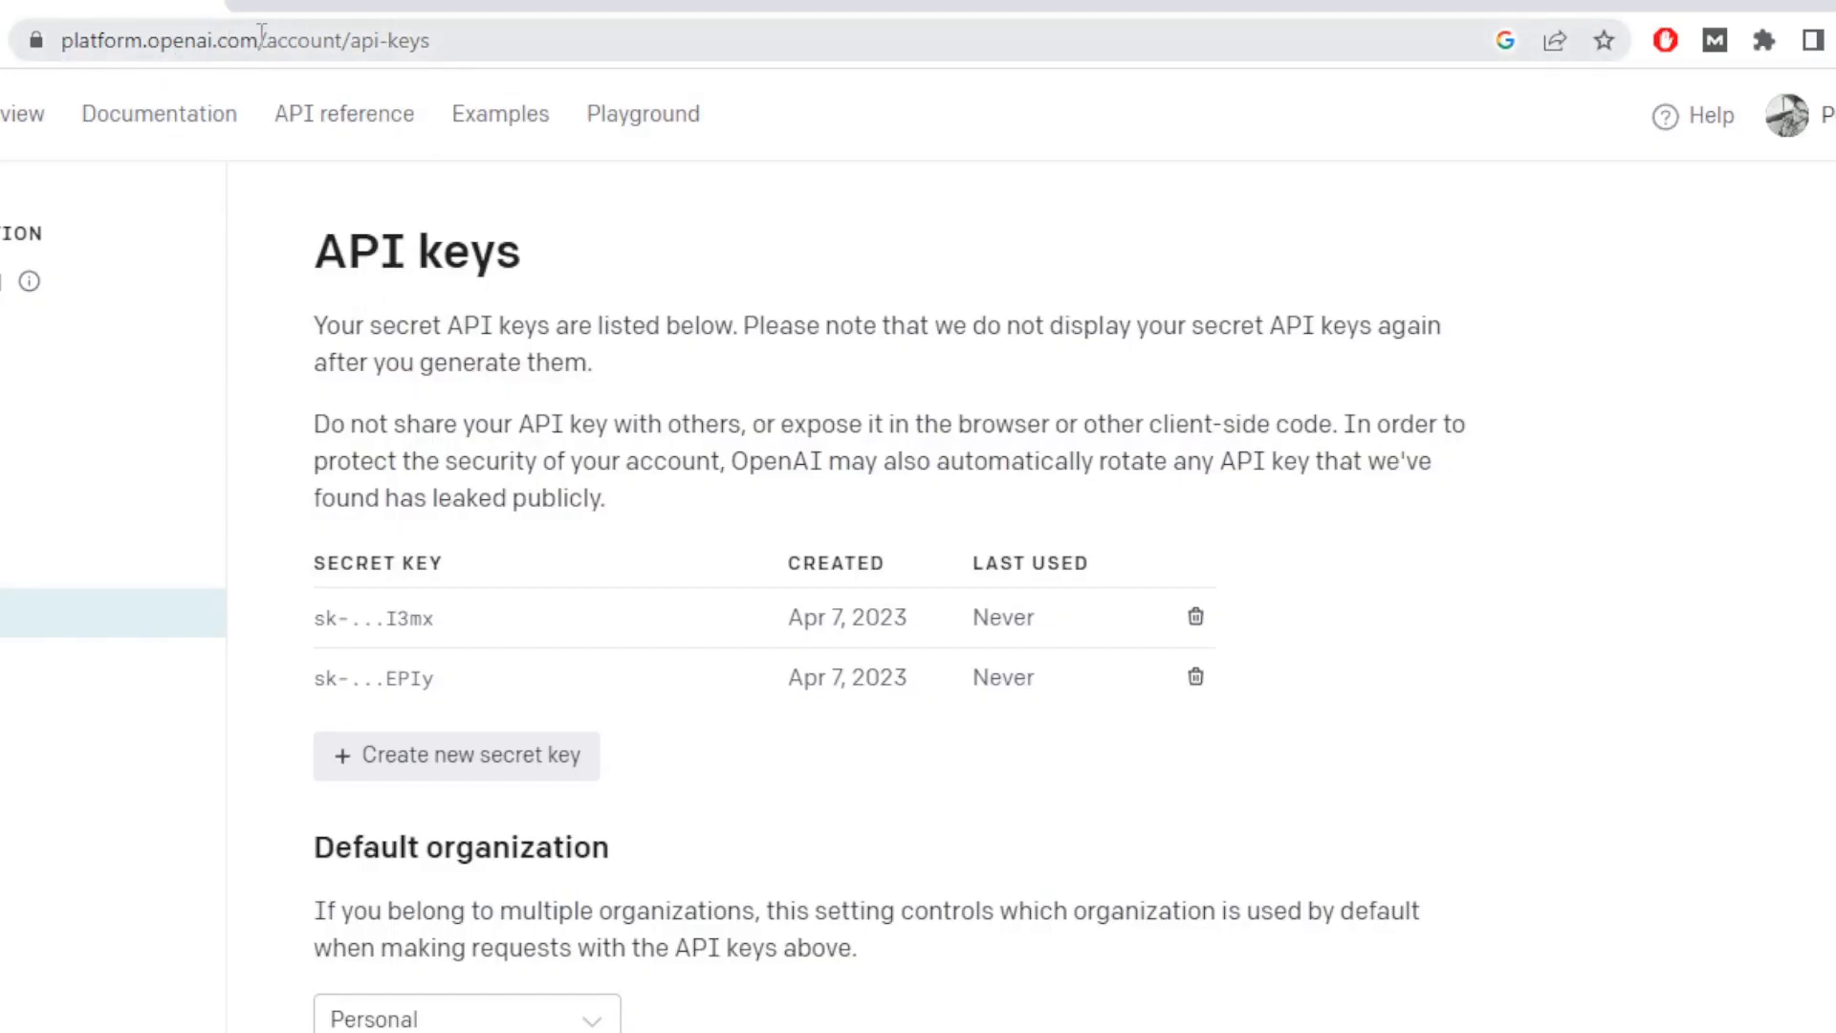
Step: Set a $5.00 hard limit and $1.00 soft limit in Billing usage limits and save
scroll("down", 3)
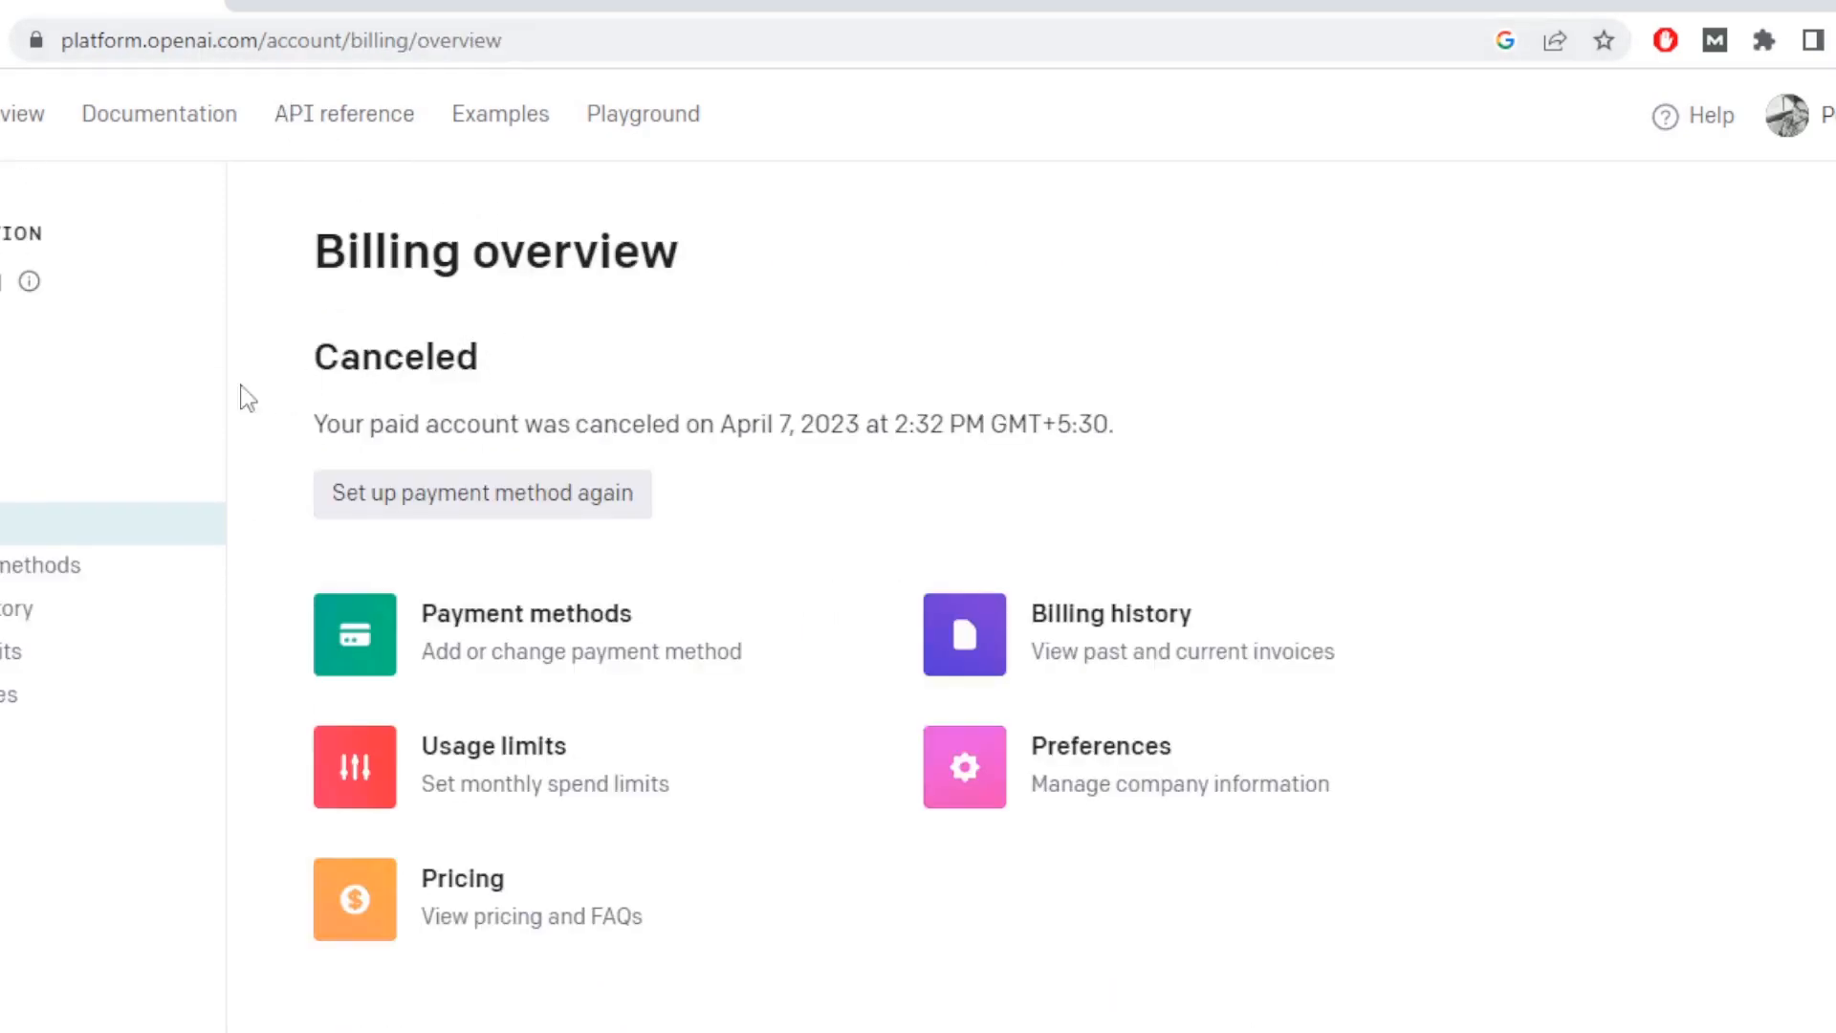
left_click(493, 746)
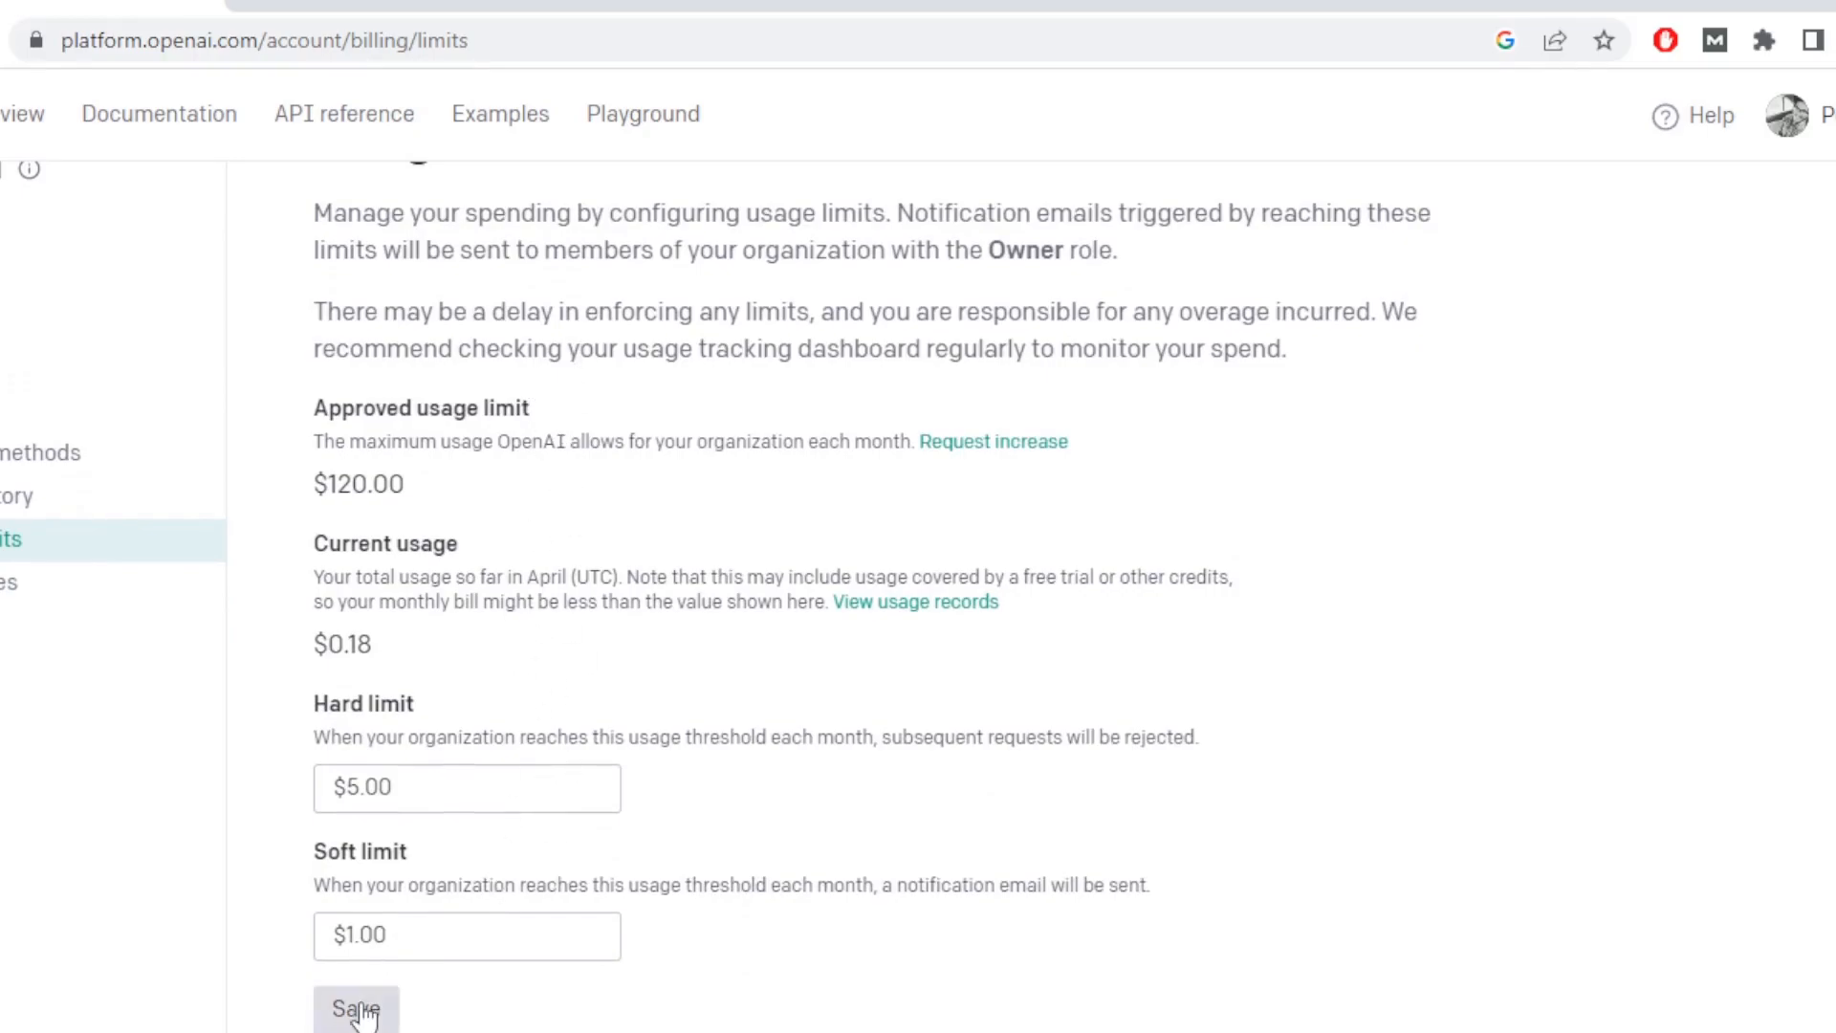
left_click(356, 1025)
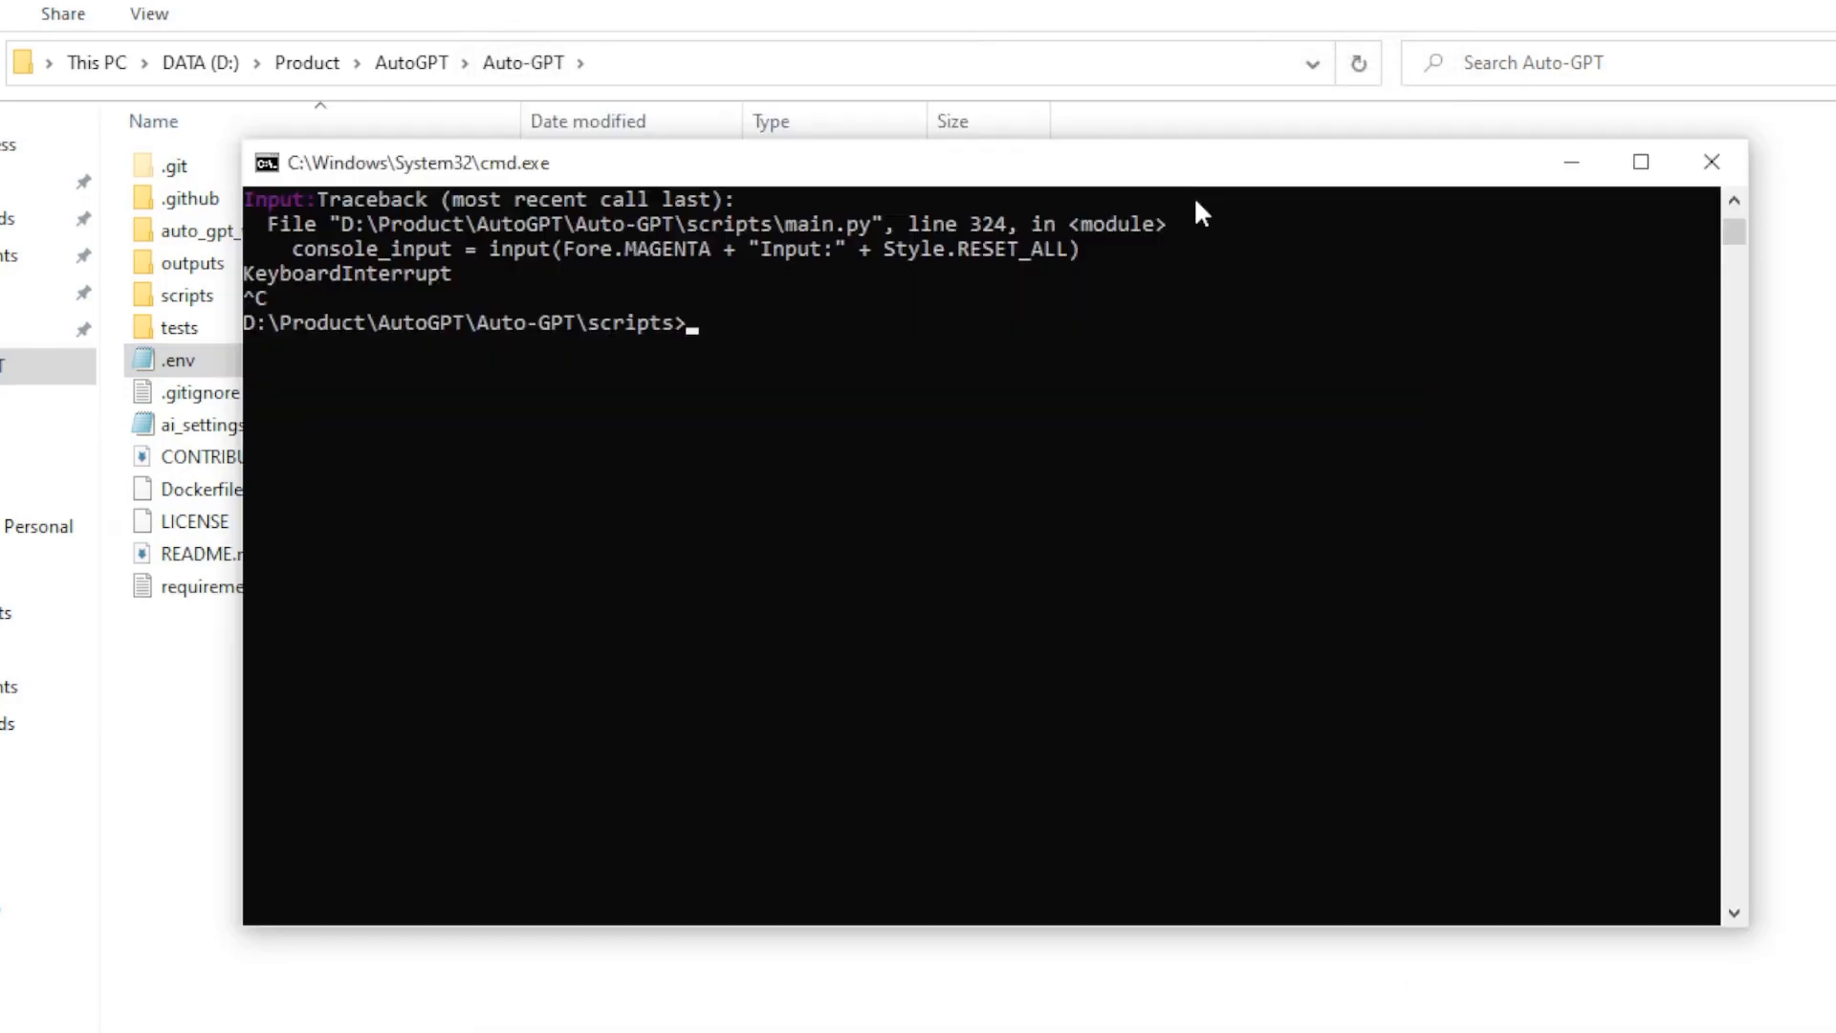
Step: Rerun python main.py after interrupting the stalled Auto-GPT run
type("python main.py")
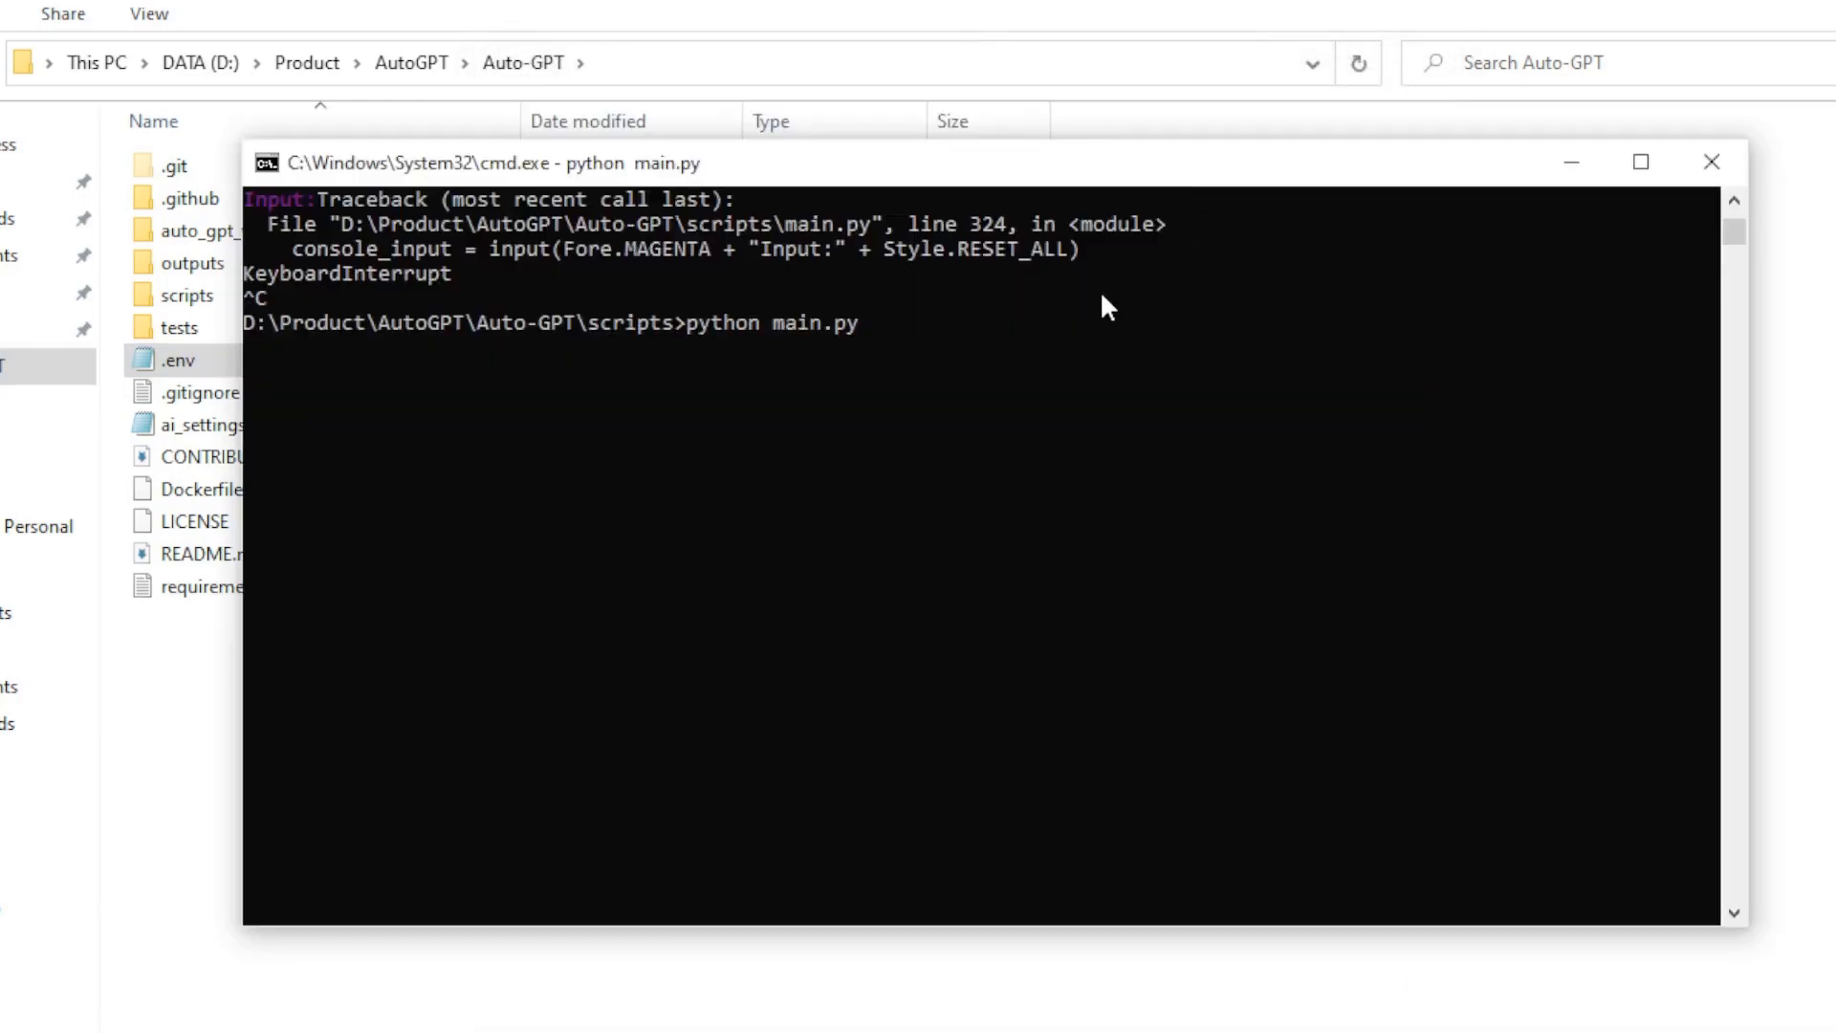